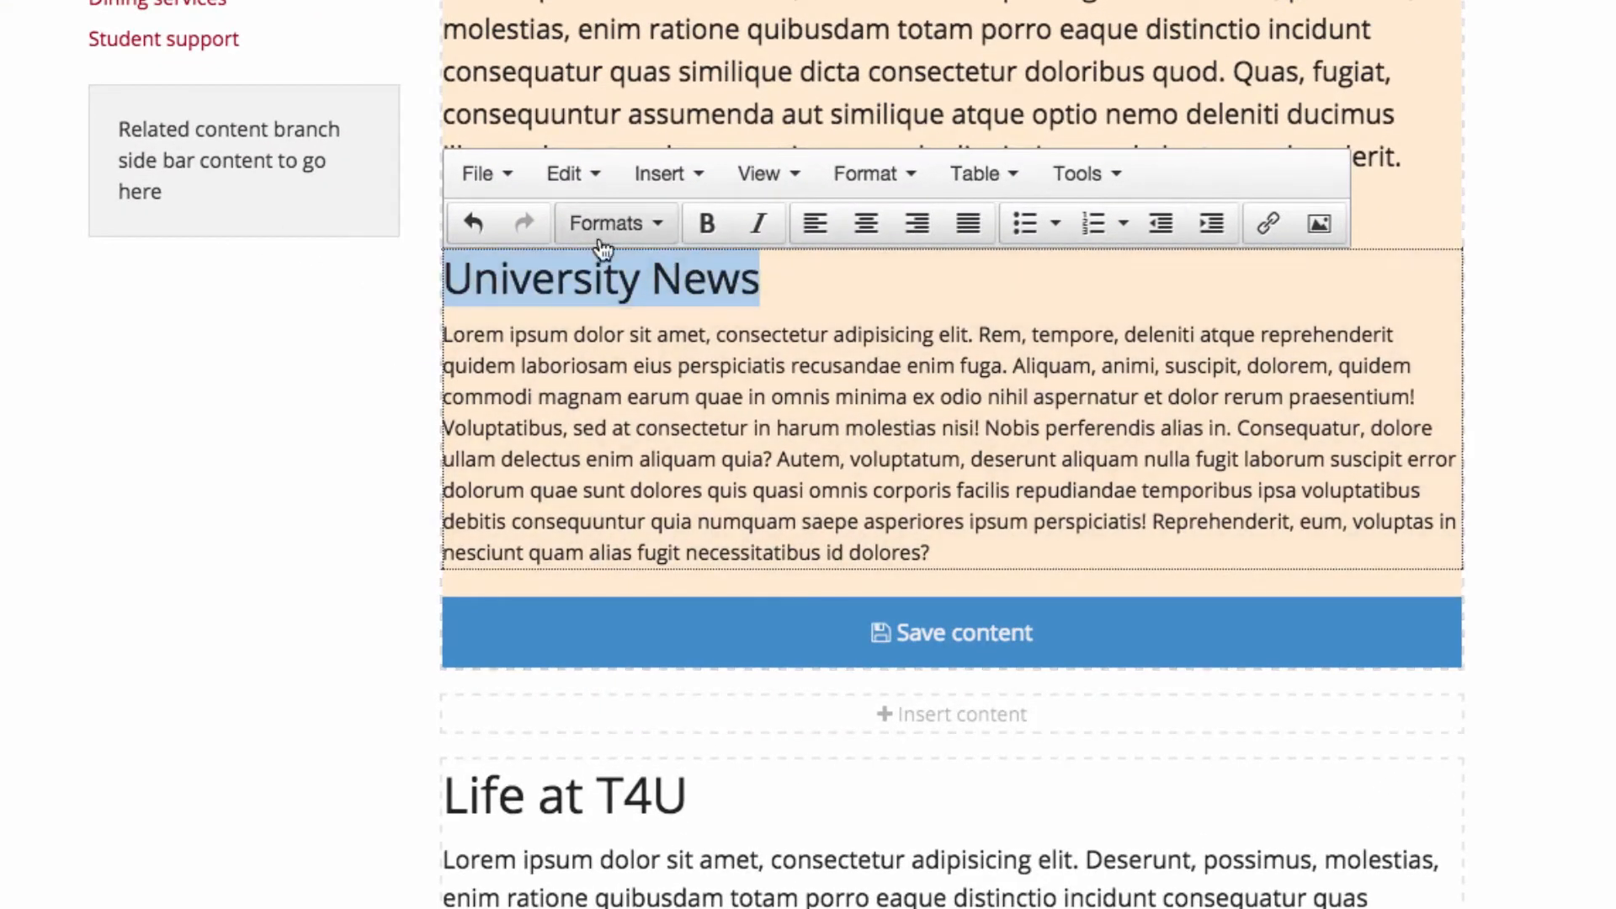
# Step: Apply a bold heading style to 'University News' from the Formats dropdown
pyautogui.click(707, 222)
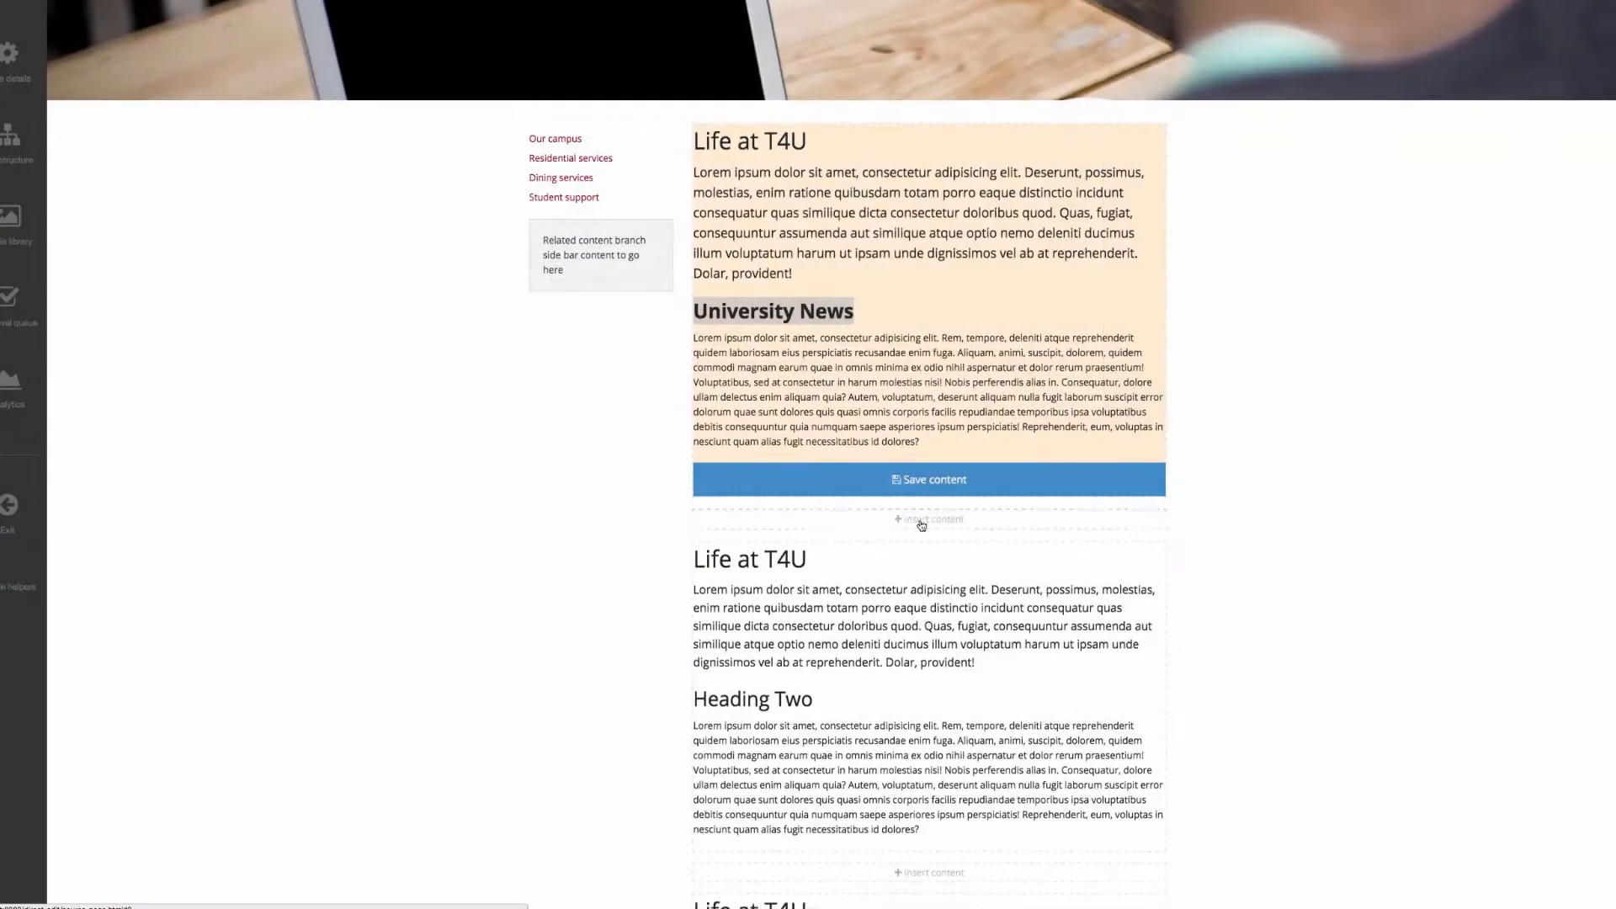
# Step: Close the editor and open the Media library of images, documents, video and audio
pyautogui.click(921, 519)
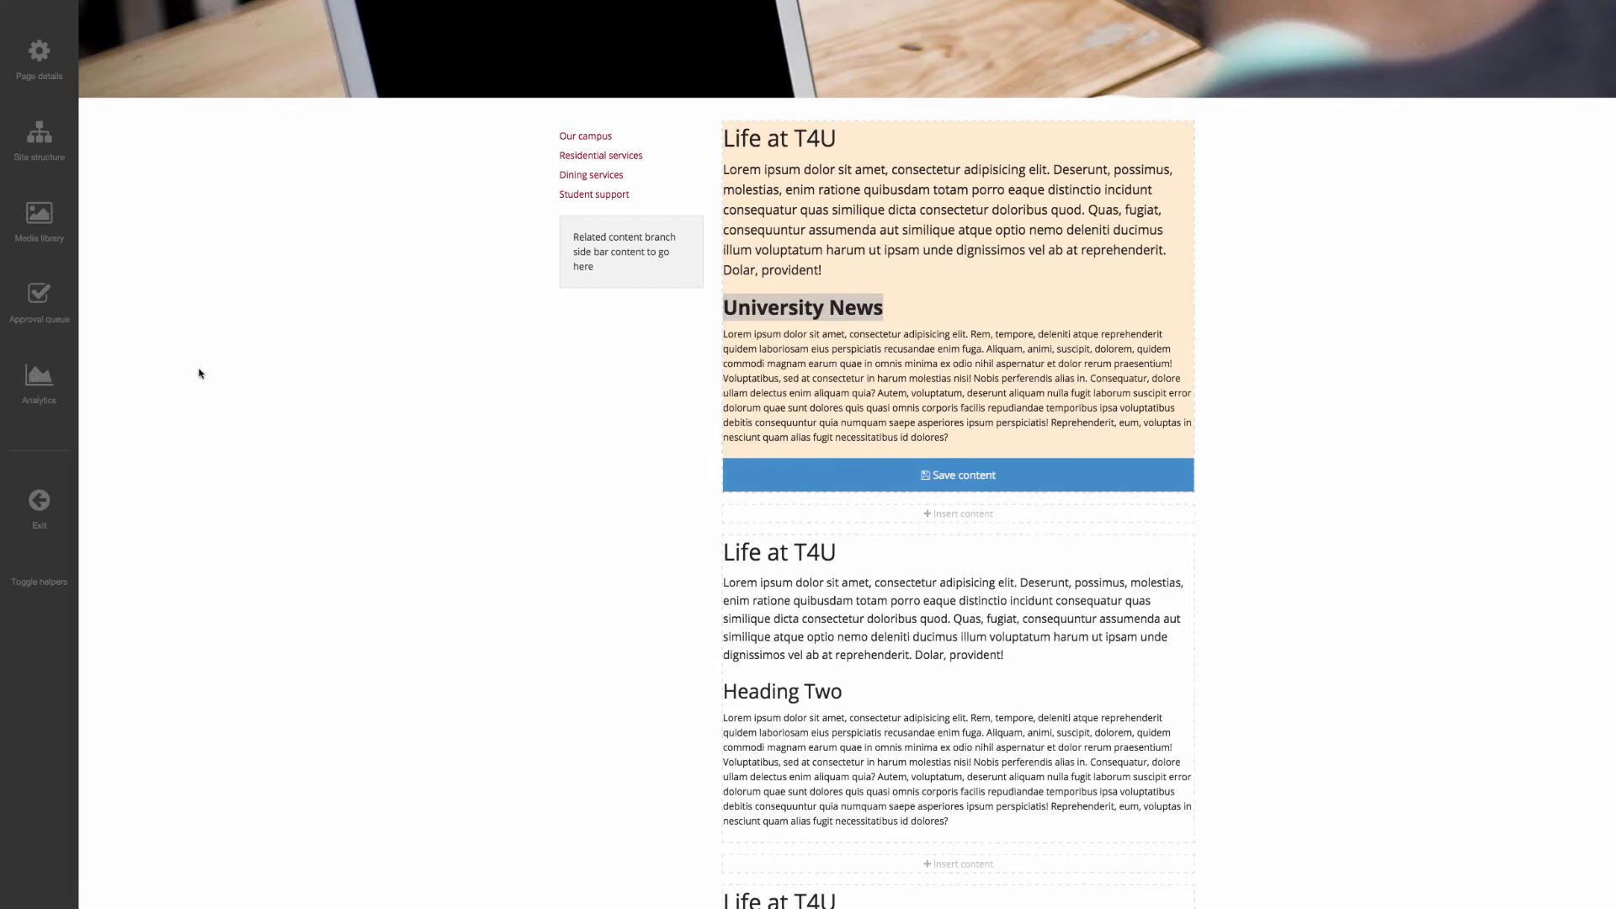
pyautogui.click(39, 212)
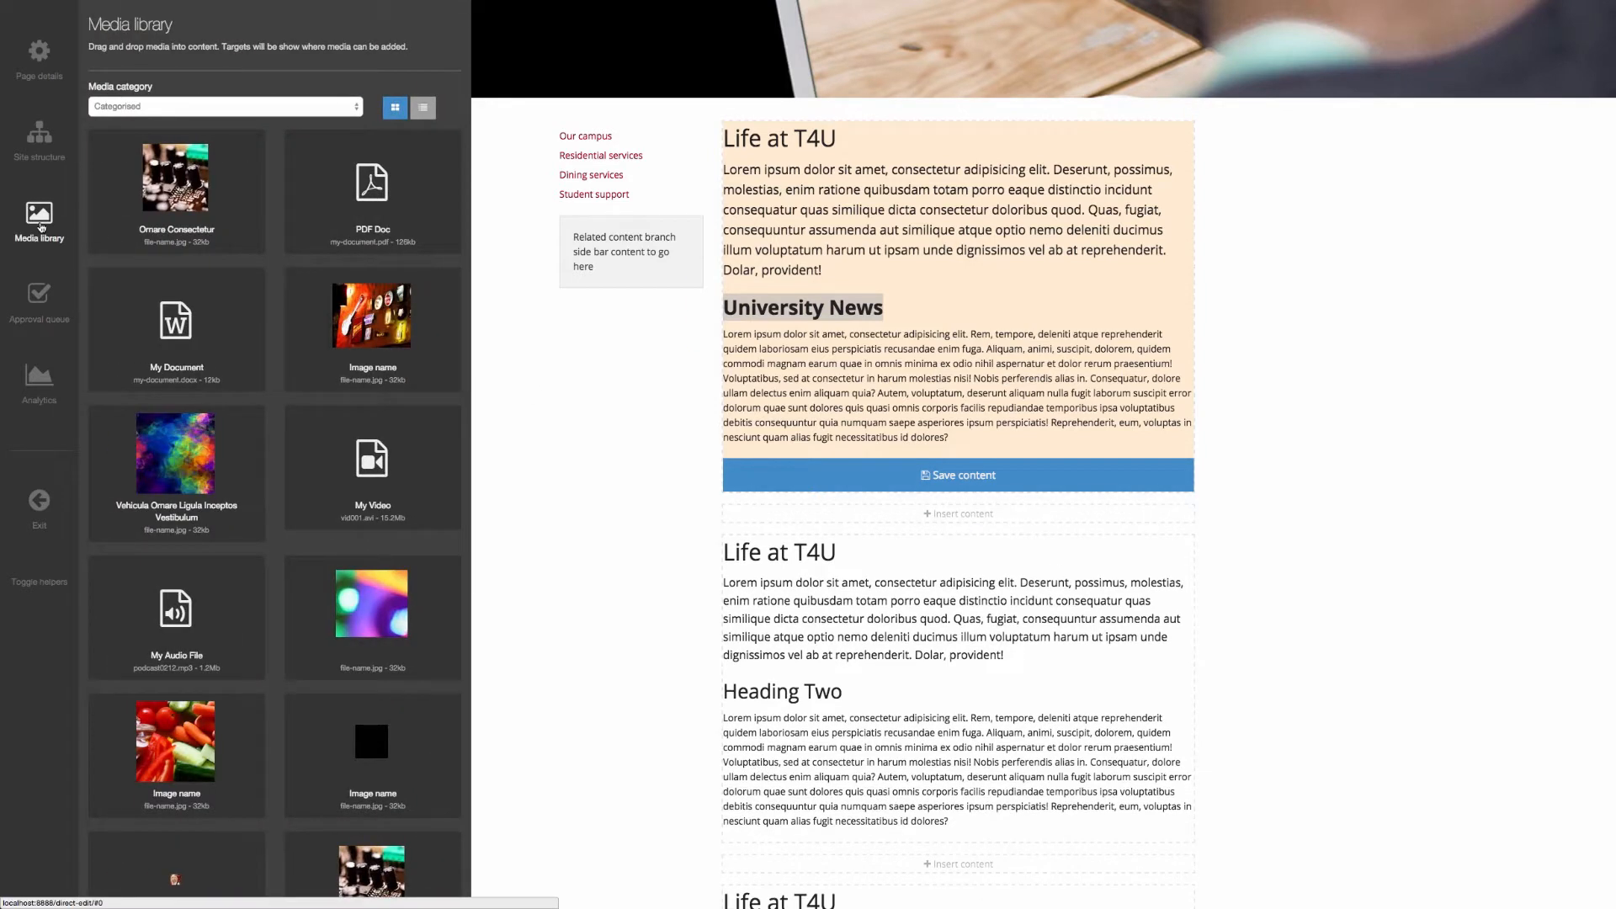
pyautogui.moveTo(81, 235)
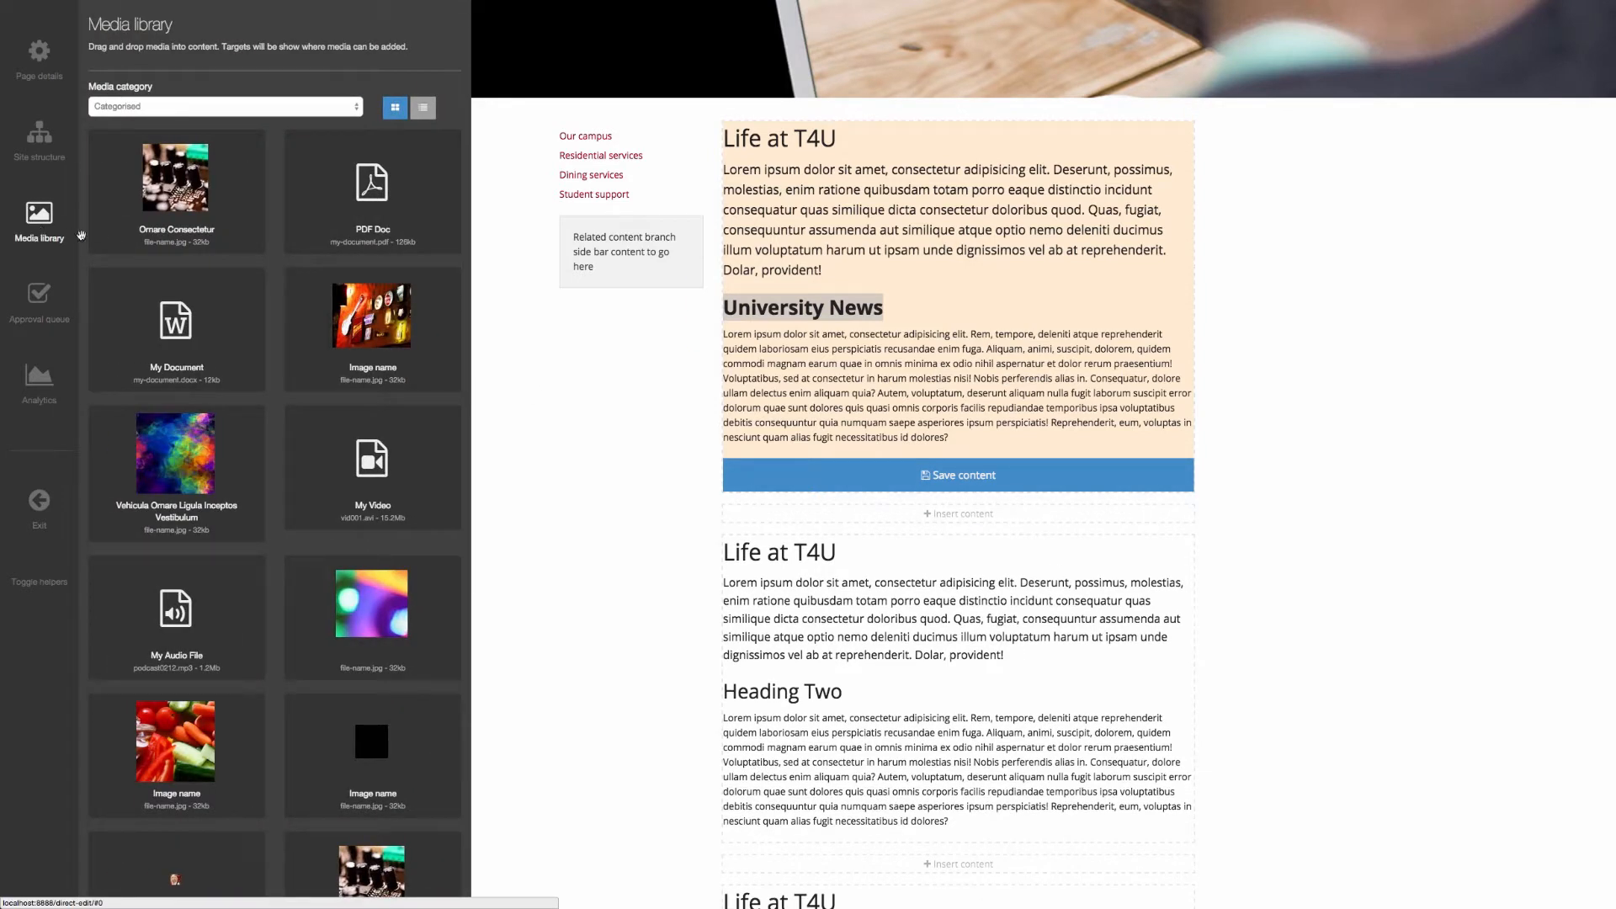
# Step: Approve the two checked Gallery entries from the Approval queue
pyautogui.click(39, 298)
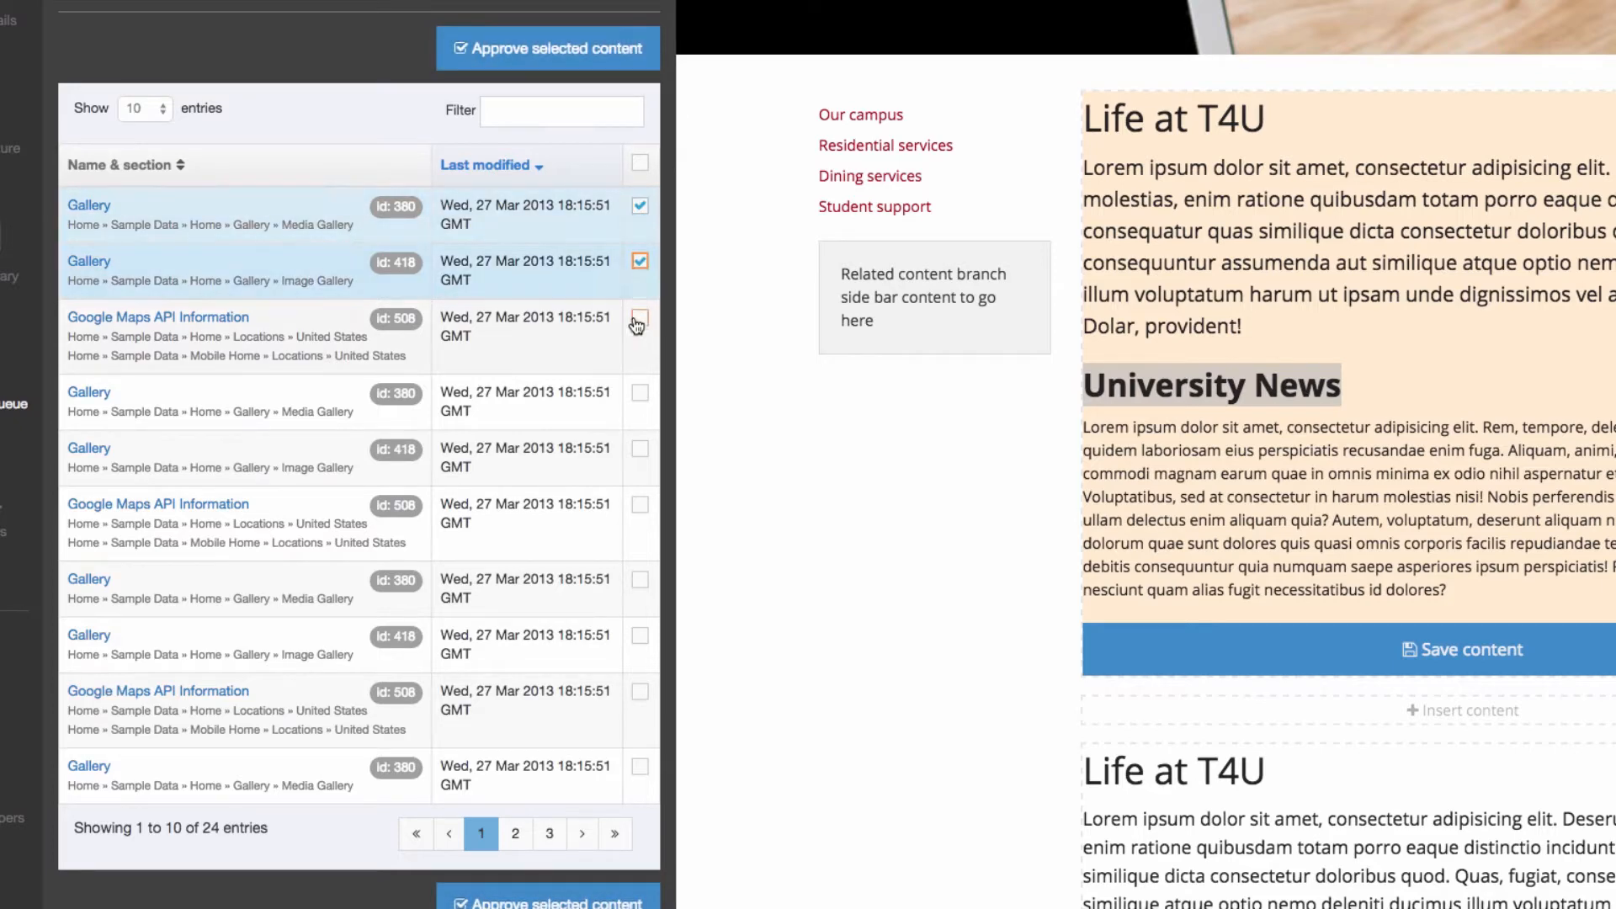
pyautogui.click(548, 48)
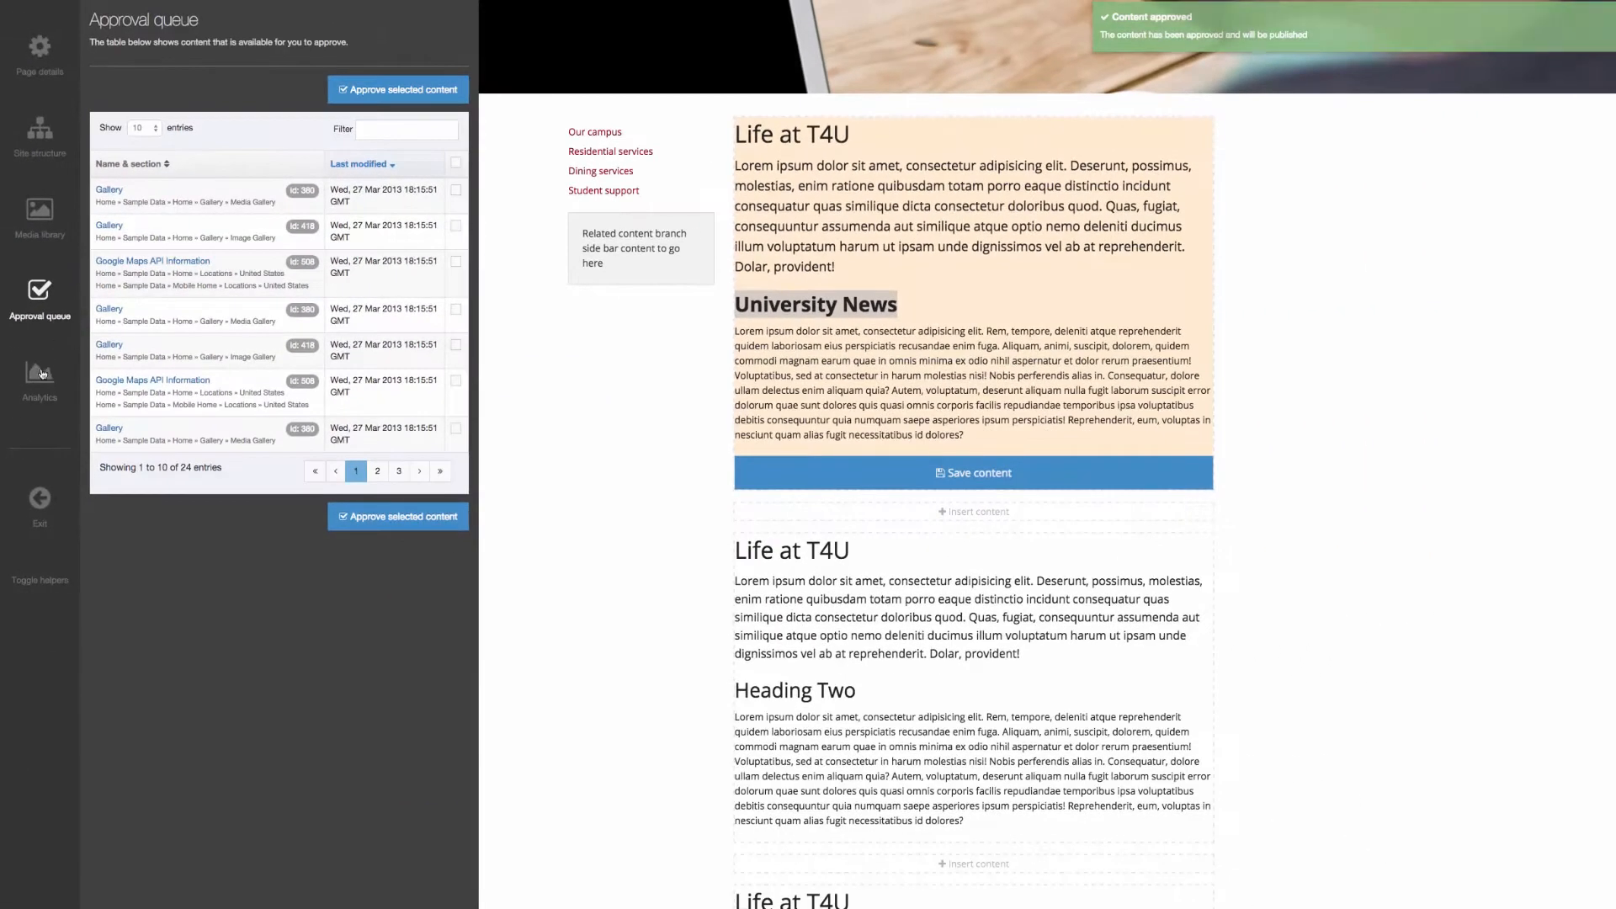
# Step: Check the page's visitors, pageviews, bounce rate and time on page, then hide Analytics
pyautogui.click(40, 374)
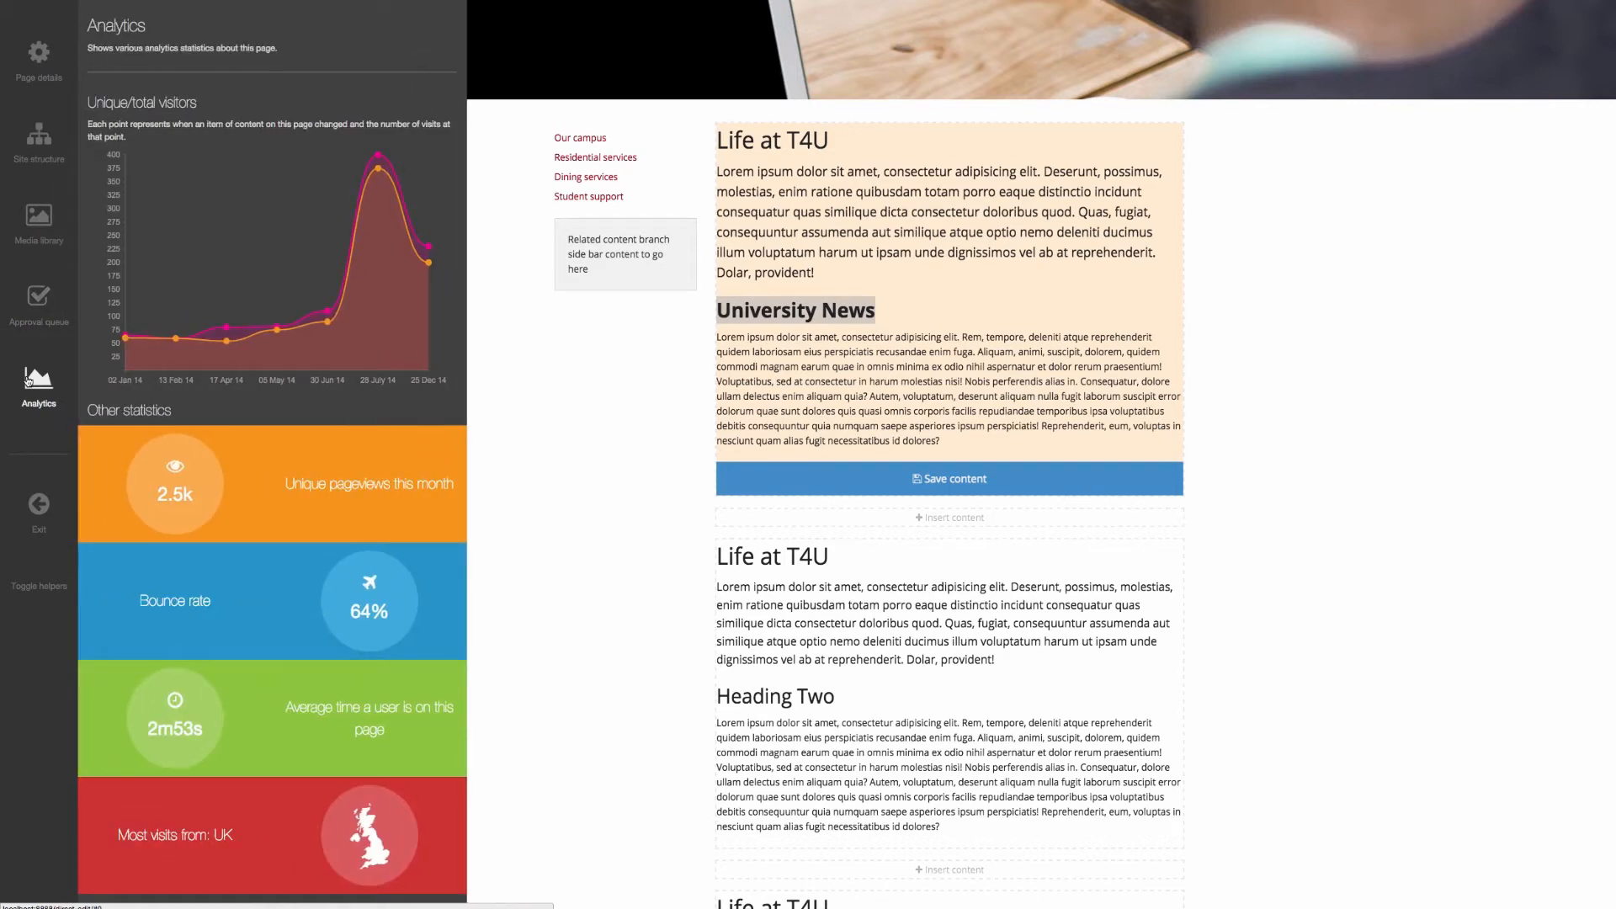
pyautogui.moveTo(128, 352)
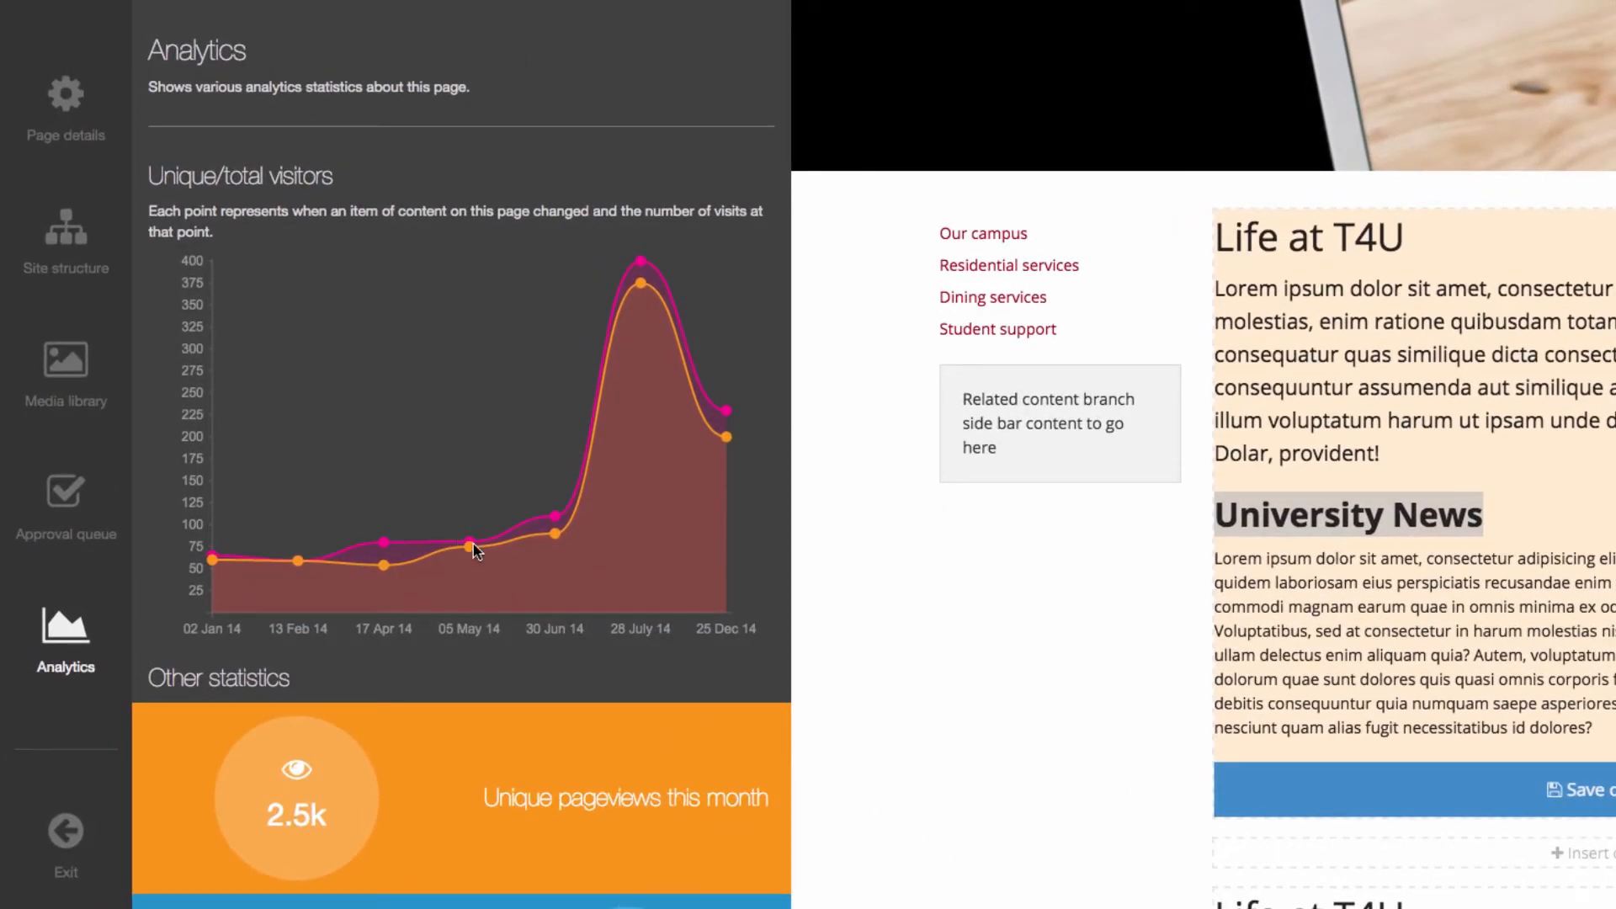
pyautogui.moveTo(519, 554)
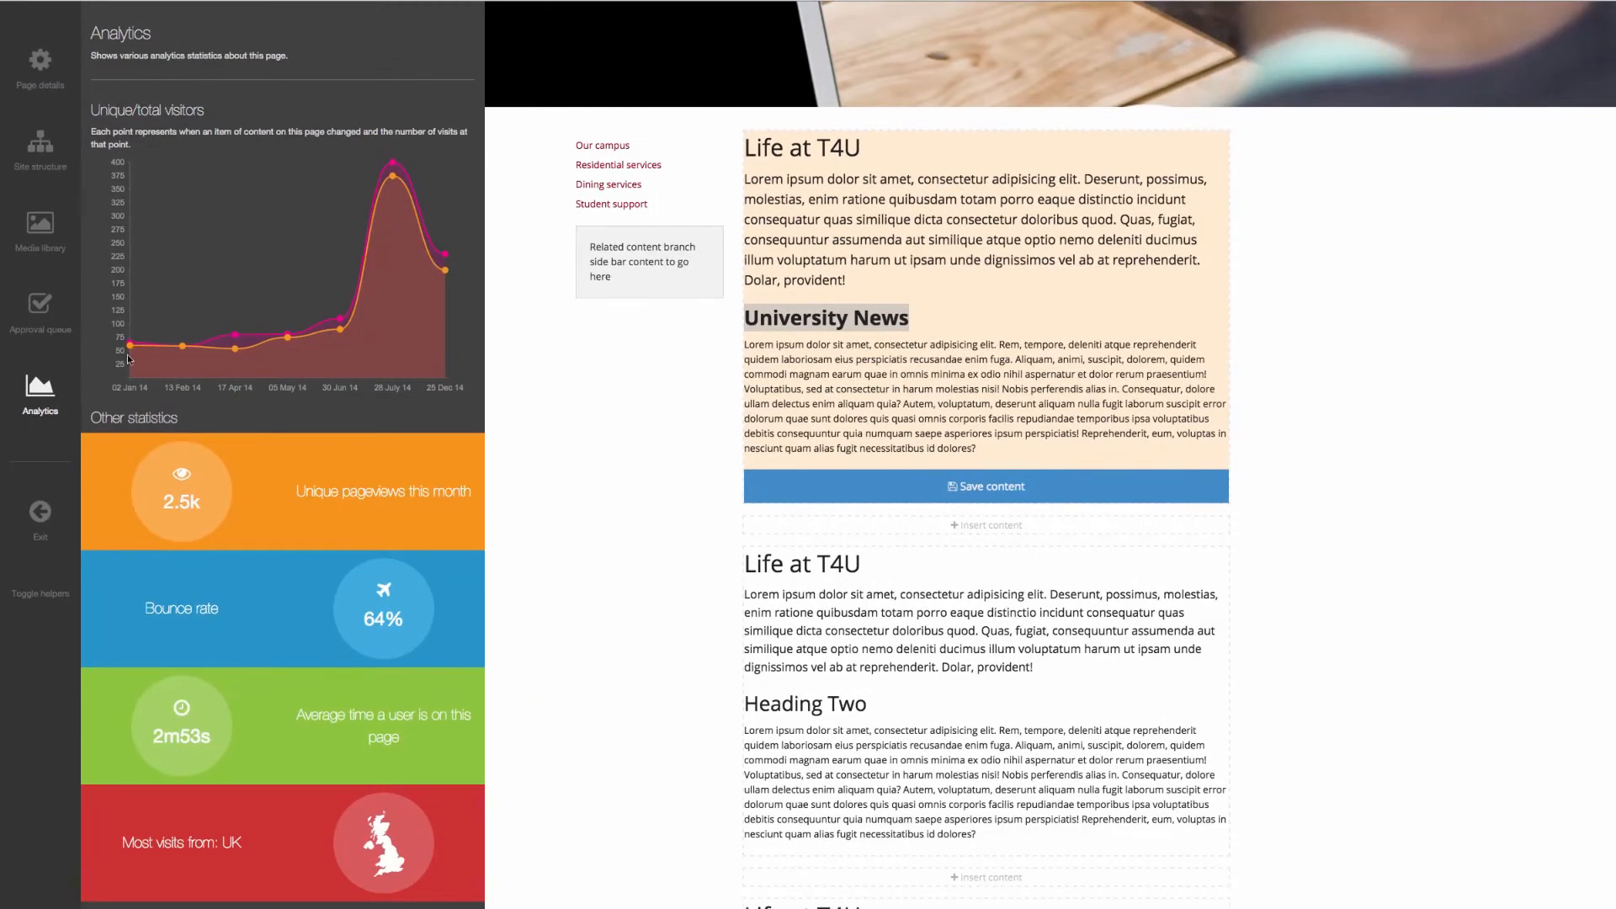
pyautogui.click(40, 394)
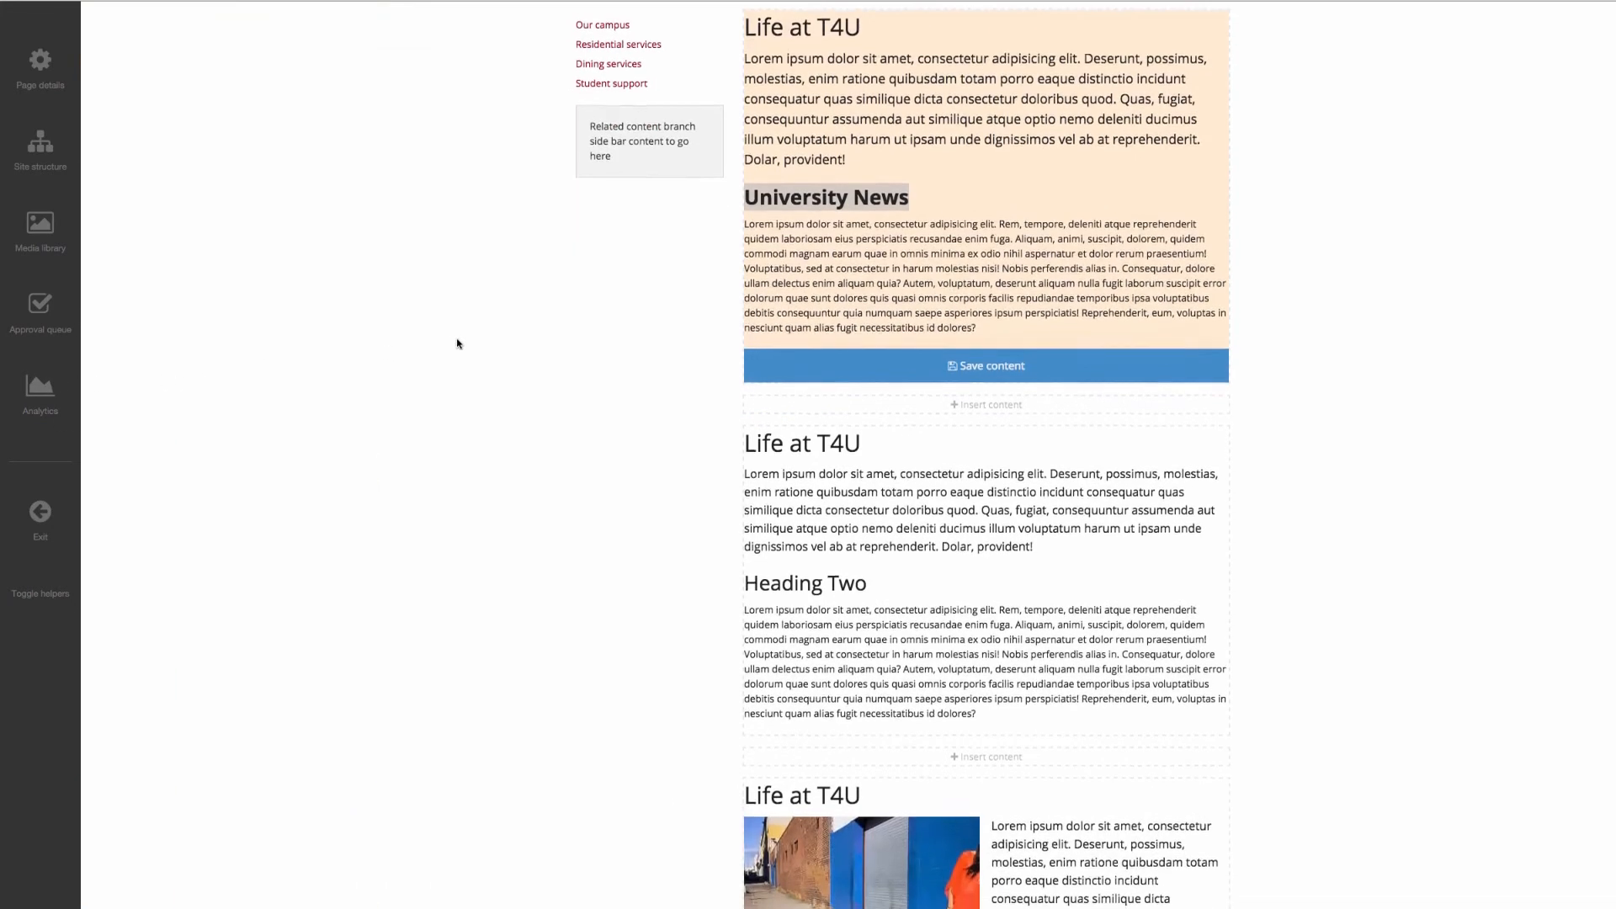
pyautogui.moveTo(640, 359)
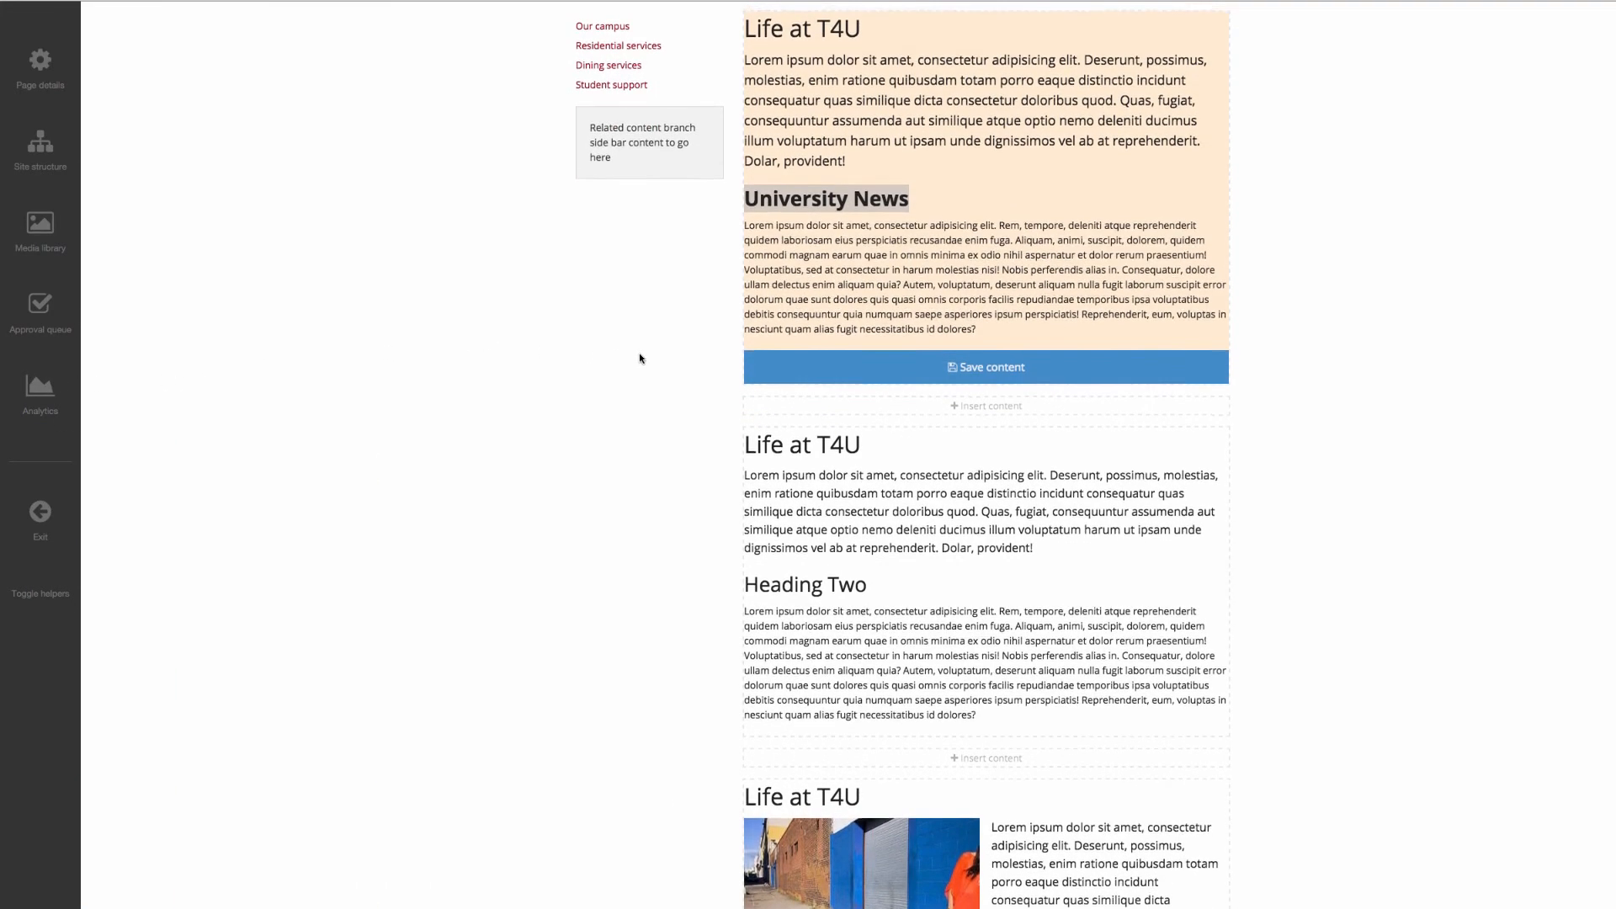